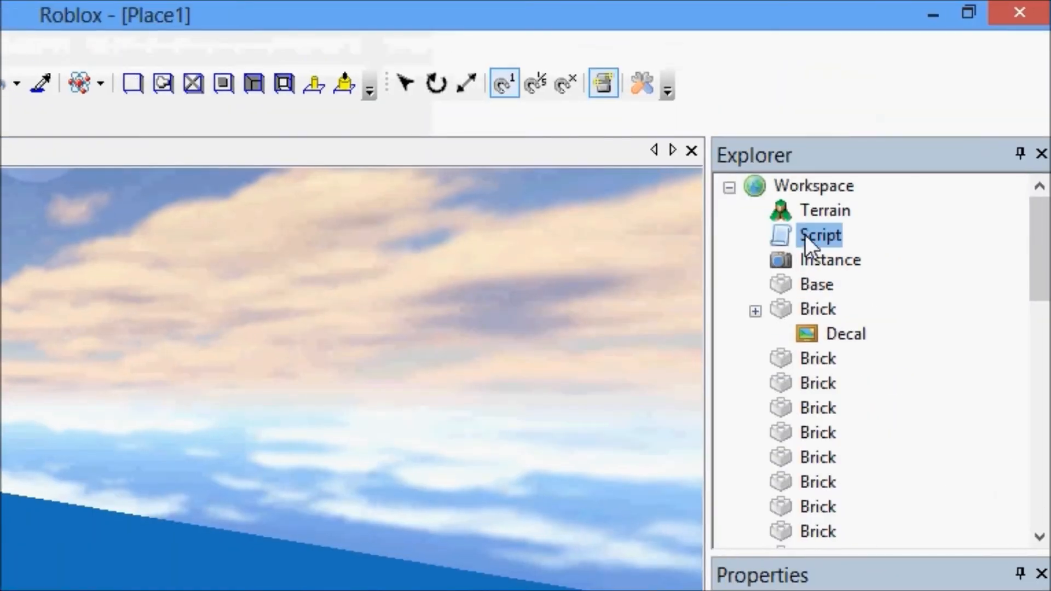
- Open the Script under Workspace in the script editor
double_click(819, 236)
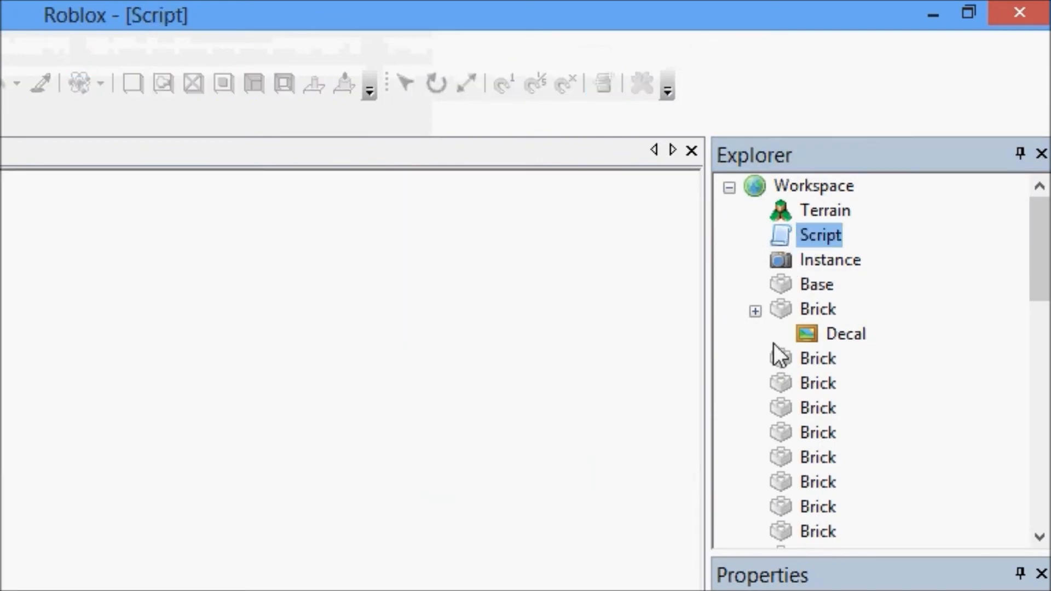
double_click(819, 235)
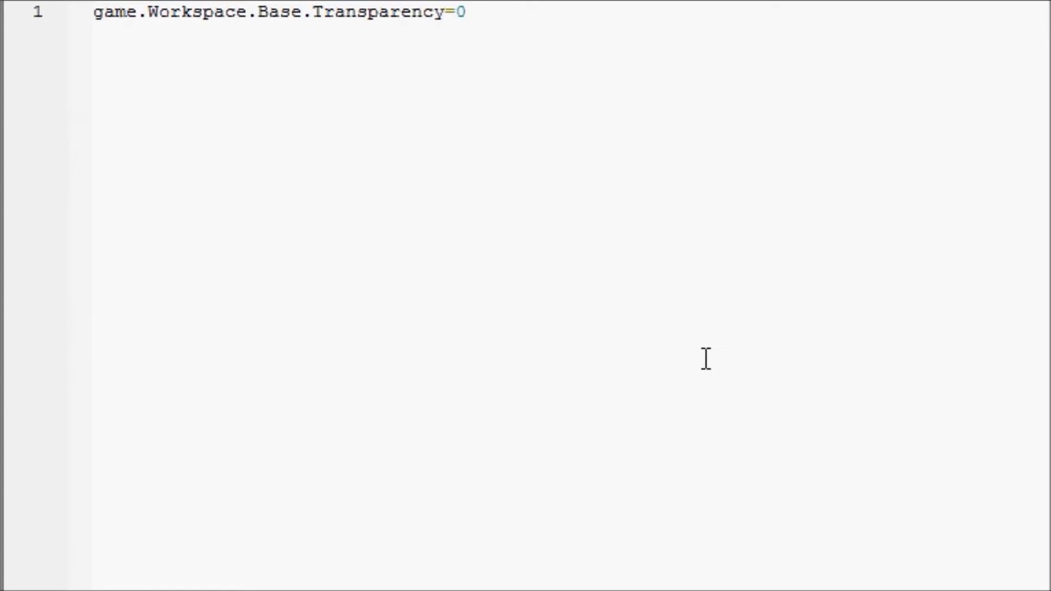
- Place the cursor at the start of line 1 holding game.Workspace.Base.Transparency=0
click(96, 12)
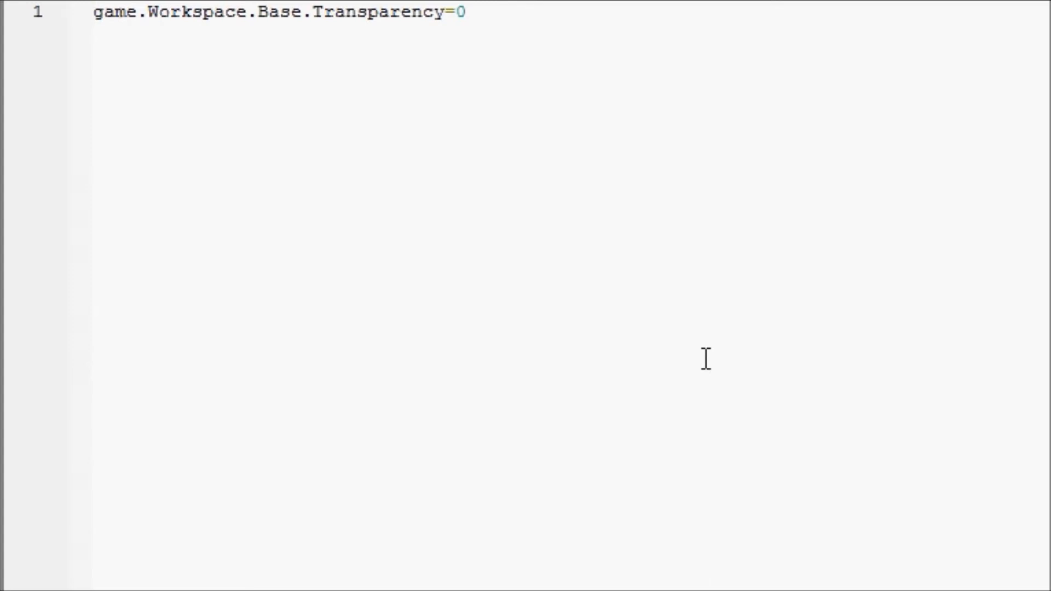
click(97, 11)
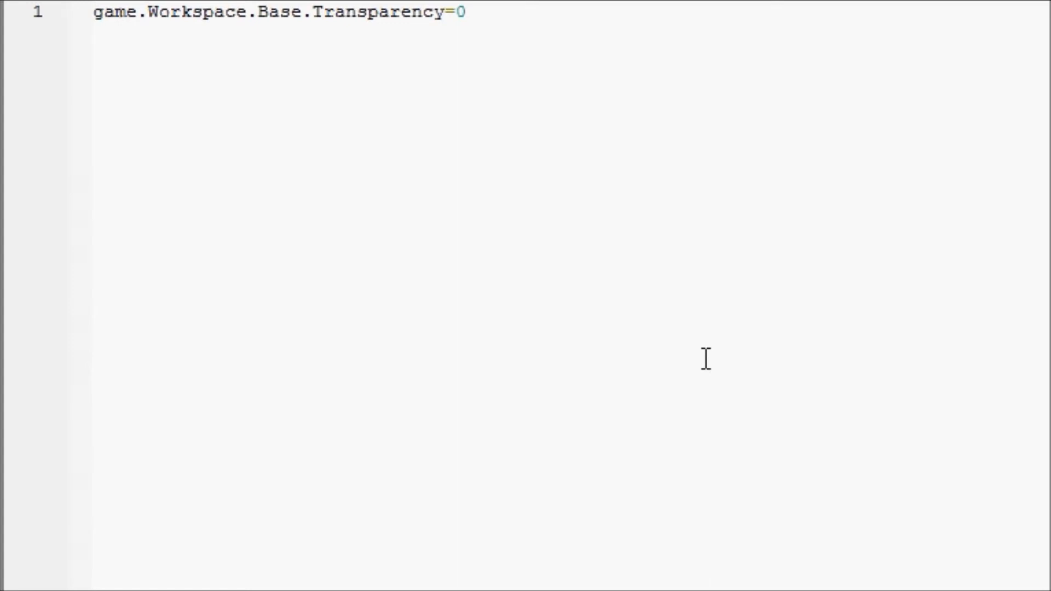
click(94, 12)
text(local)
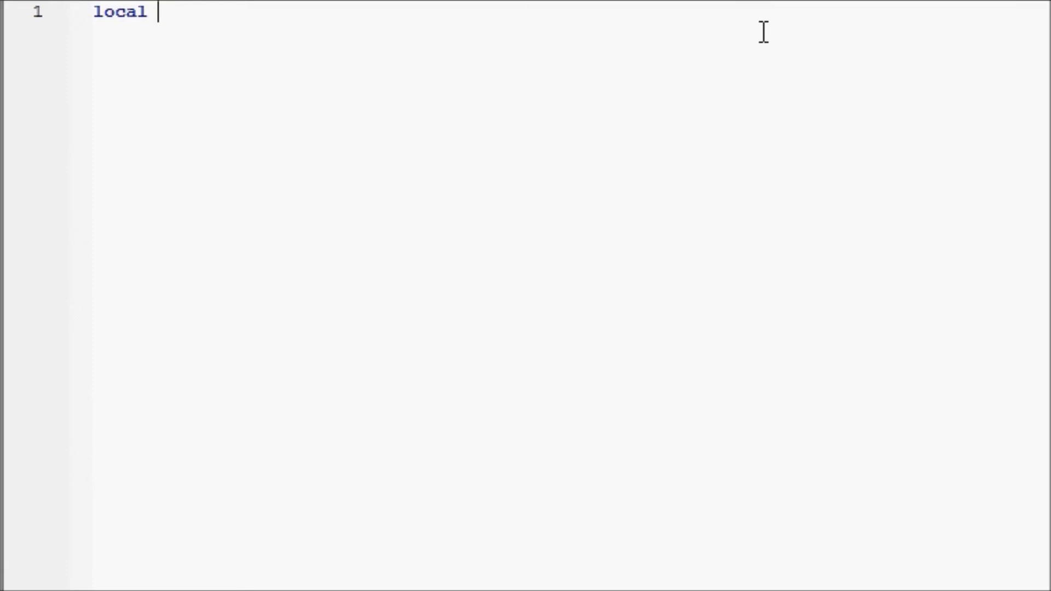
text(1)
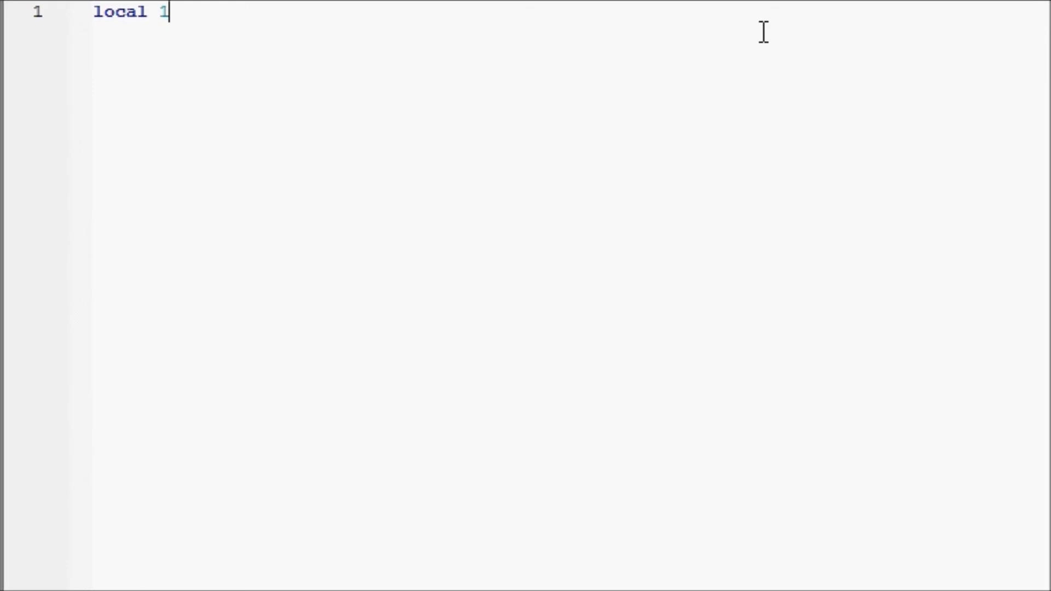
text(one)
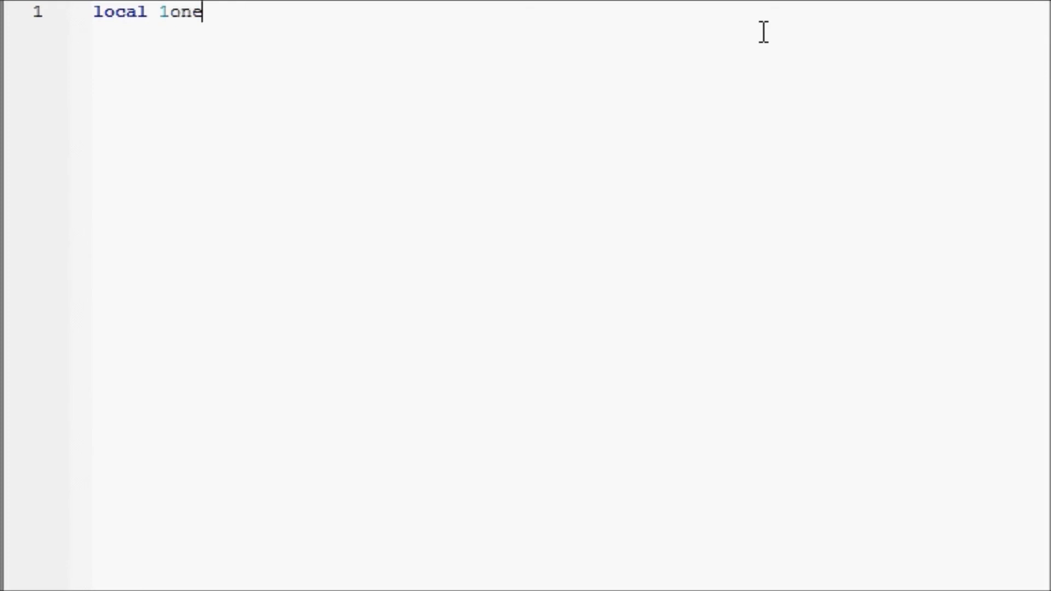
key(BackSpace)
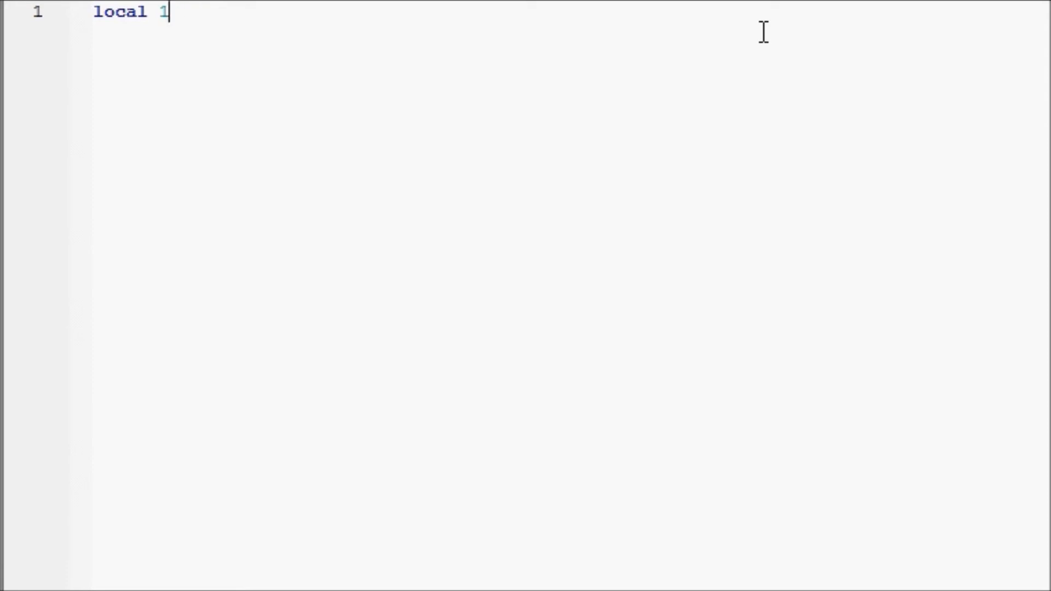
key(BackSpace)
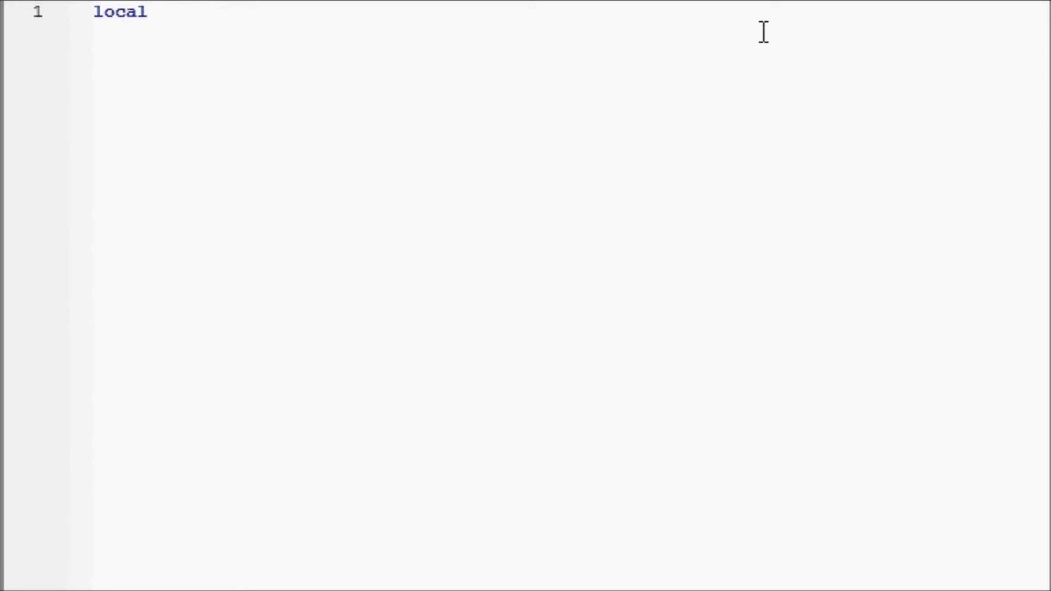
text(one1)
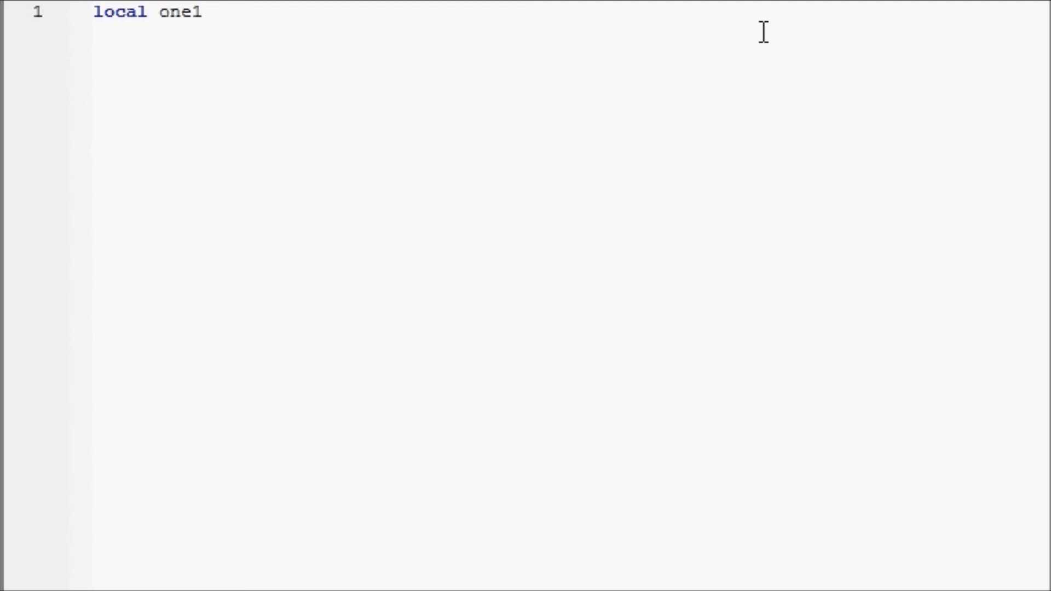
key(BackSpace)
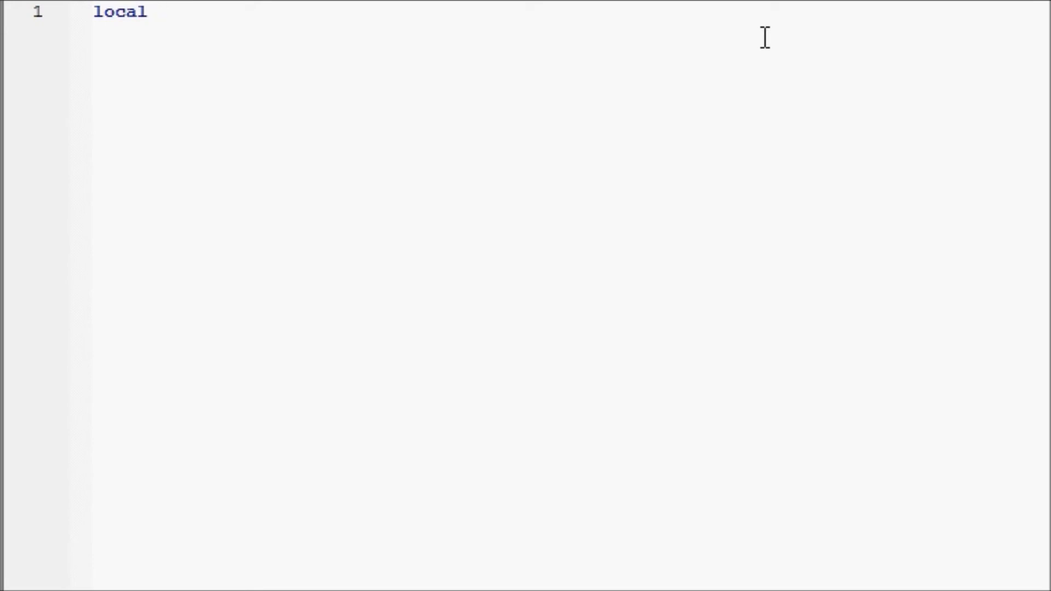
text(on)
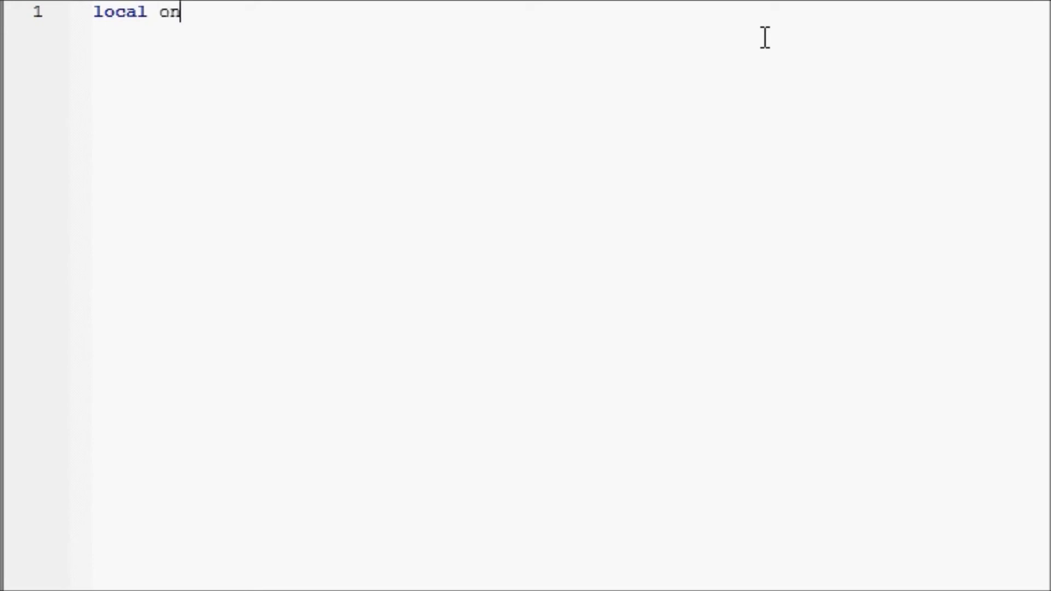
text(e_tw)
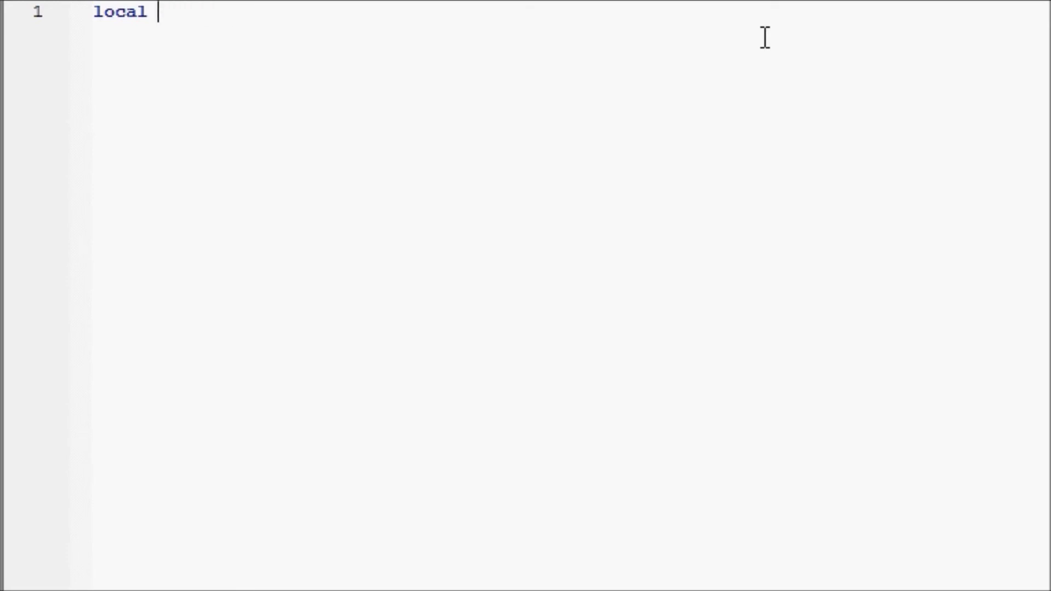
text(OnE)
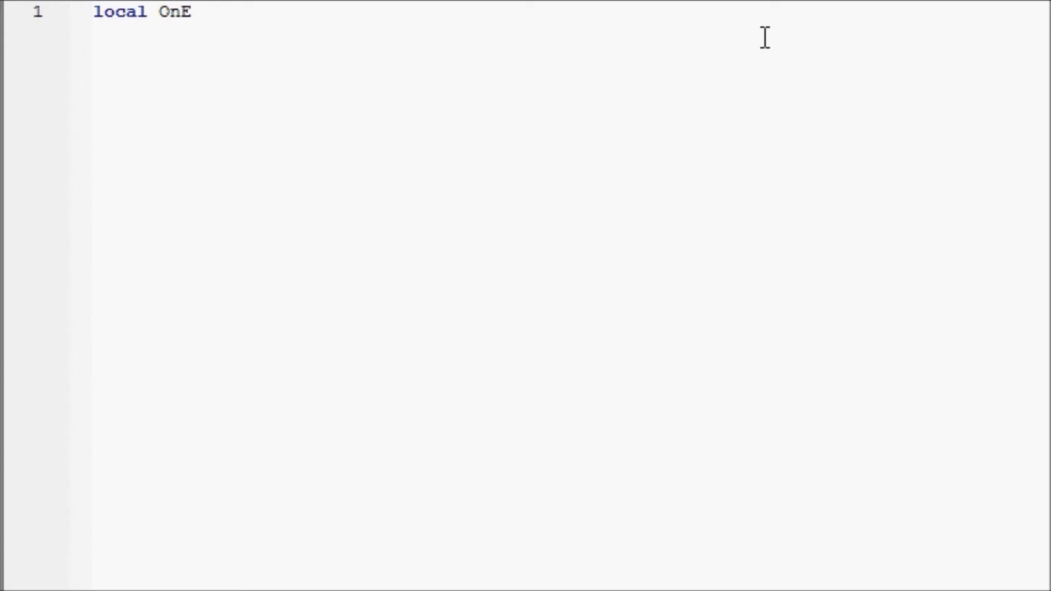
text(_2Tw)
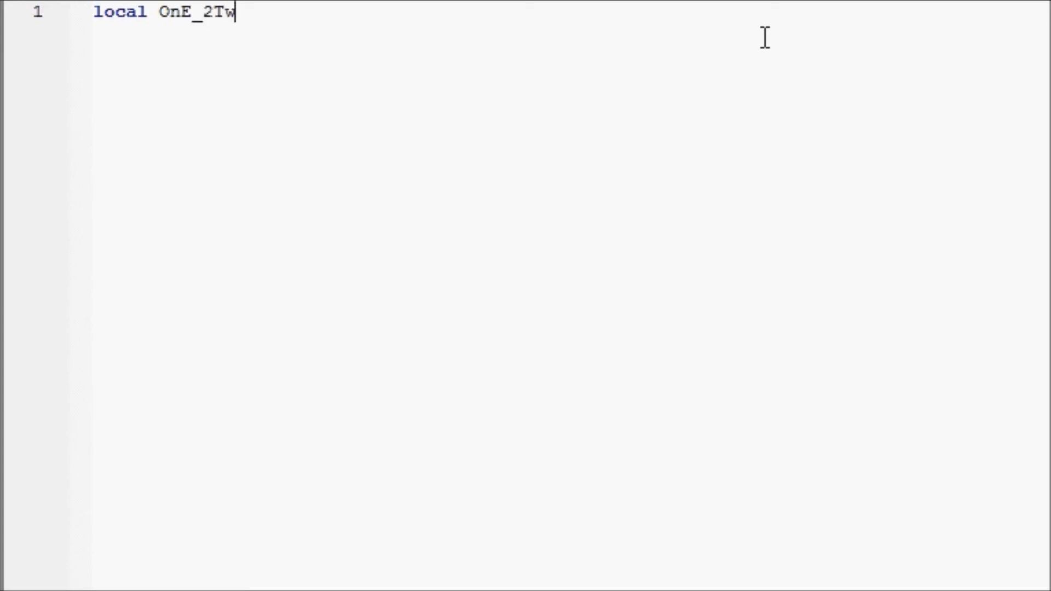
text(o4)
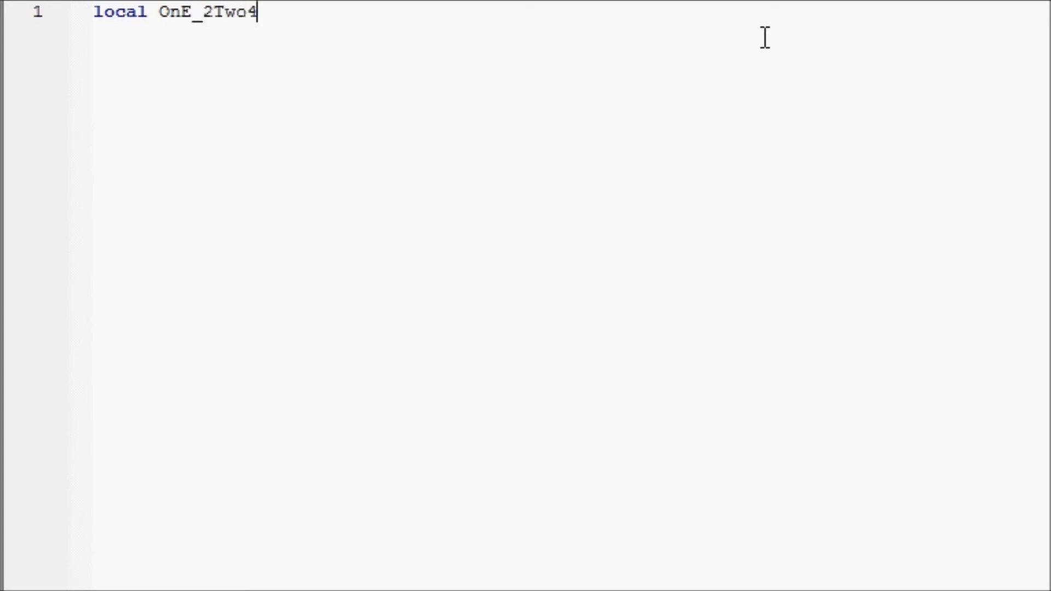
text(2SNorsgNsod)
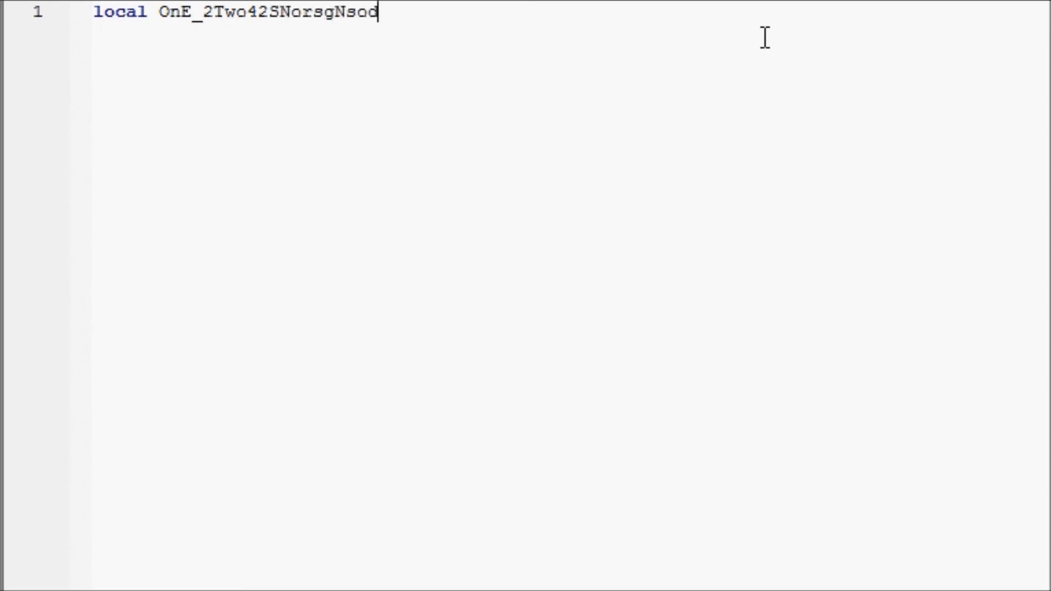
text(fiojsfoidnsdonfo)
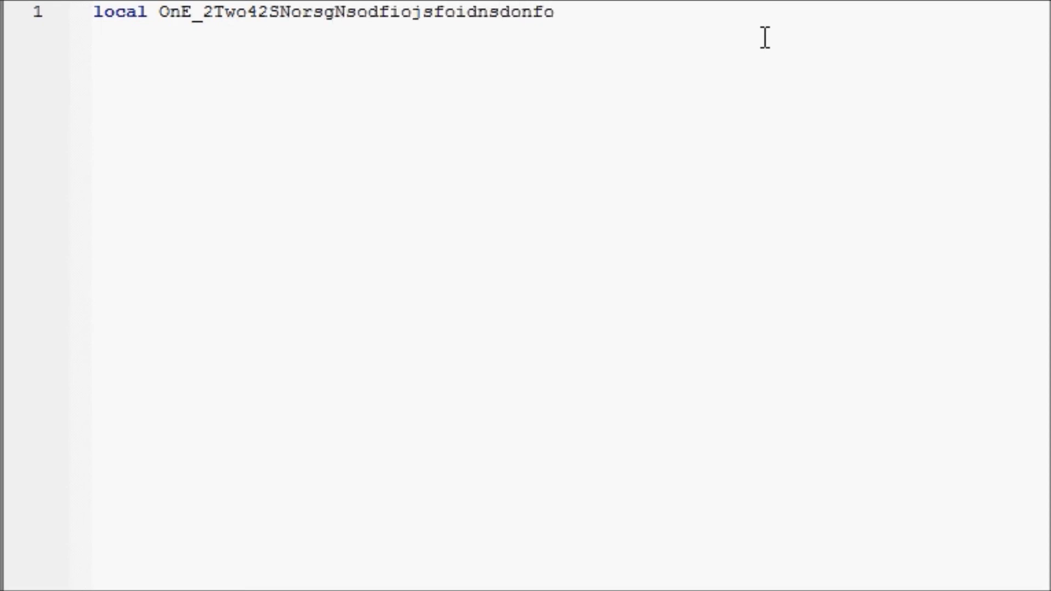
click(546, 12)
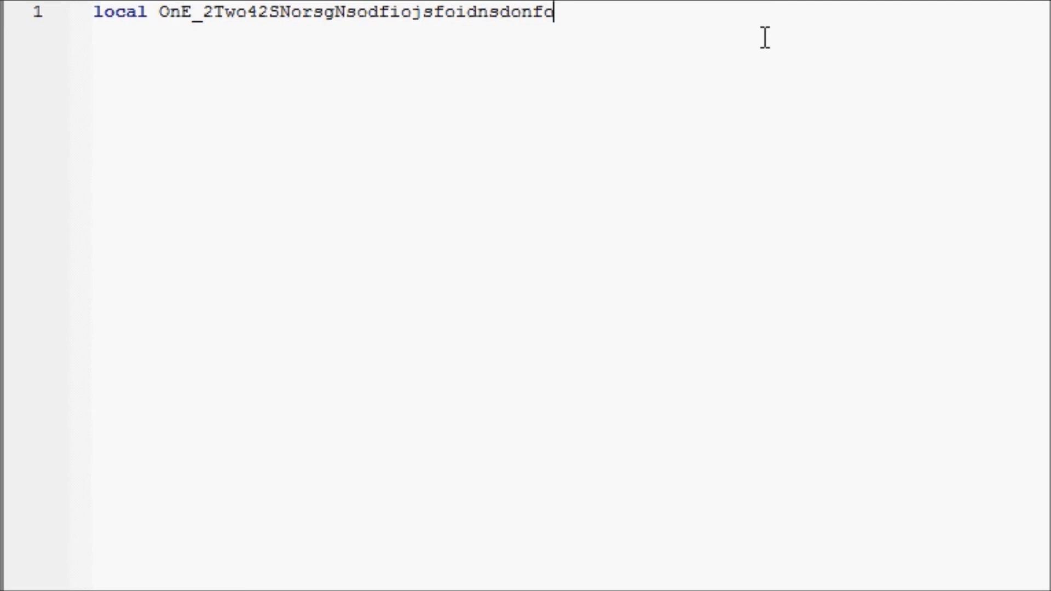
key(Backspace)
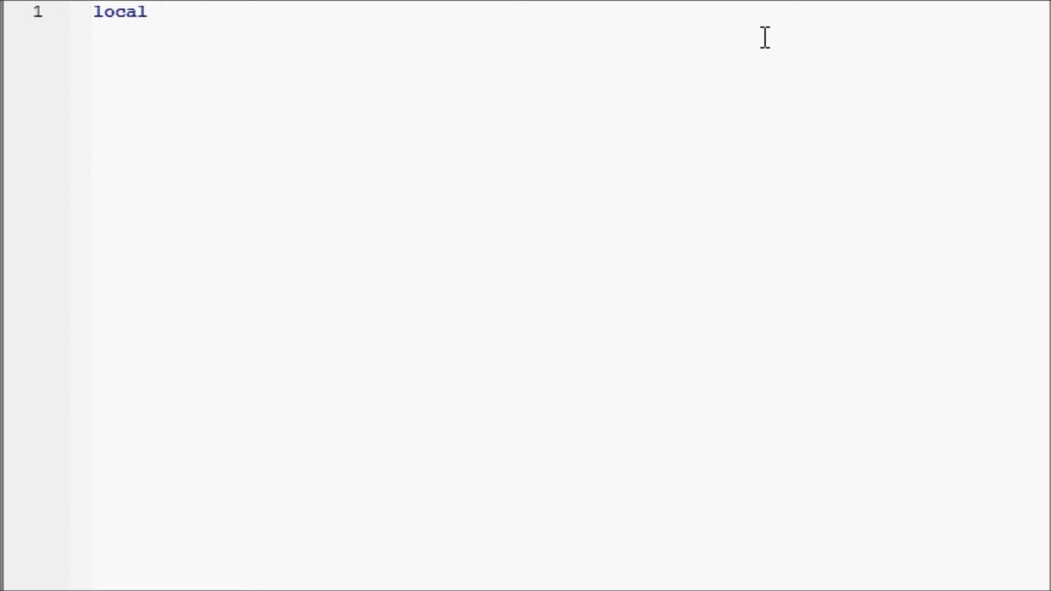
- Try symbol-laden names after local, then erase them so line 1 reads only local
text(one)
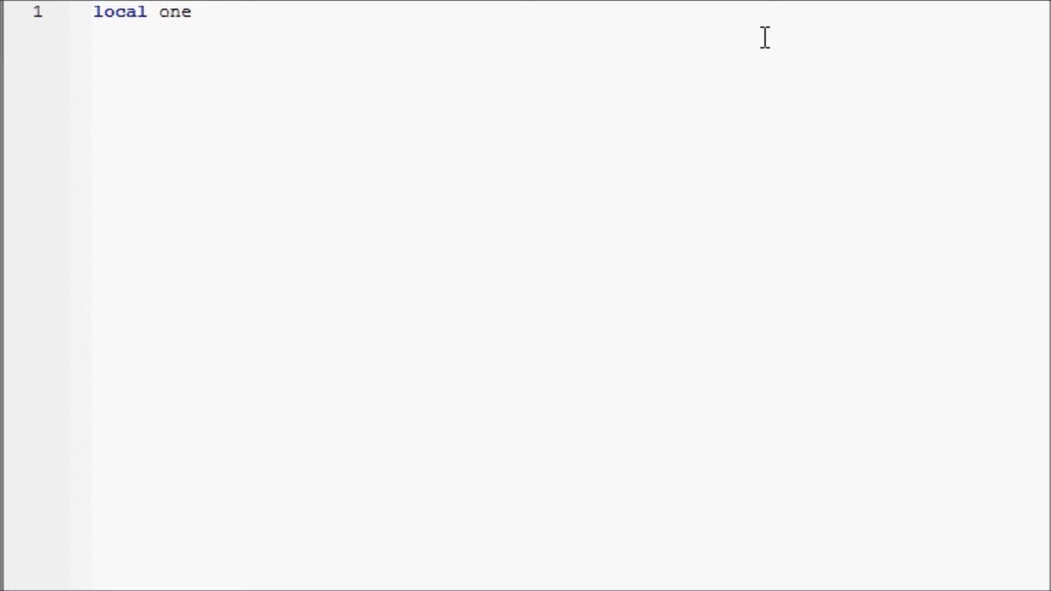
text(*(&(^&*(2938r703r)
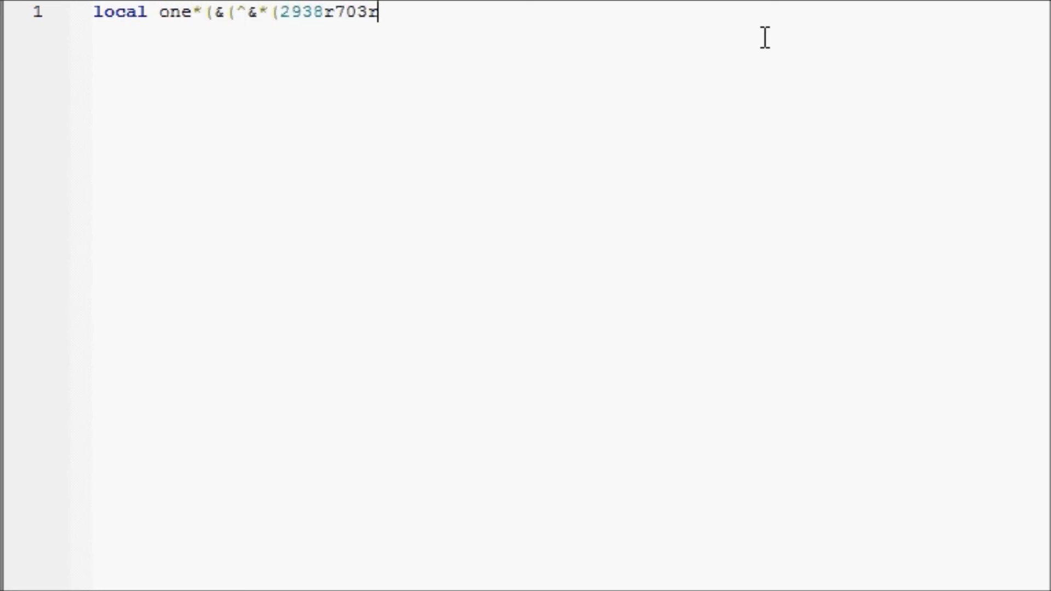
key(BackSpace)
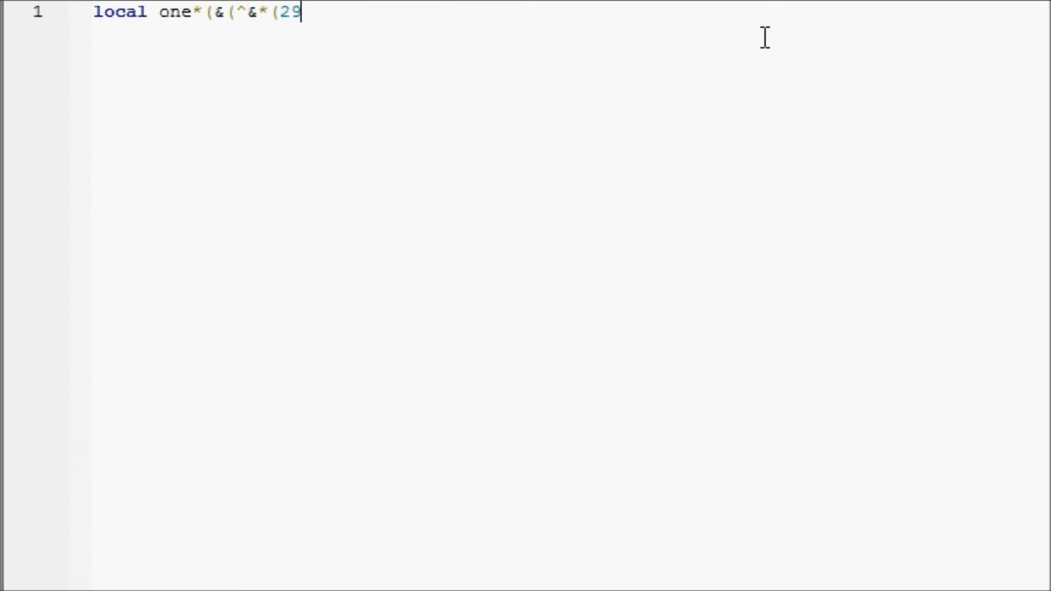
text((*&(*^*()
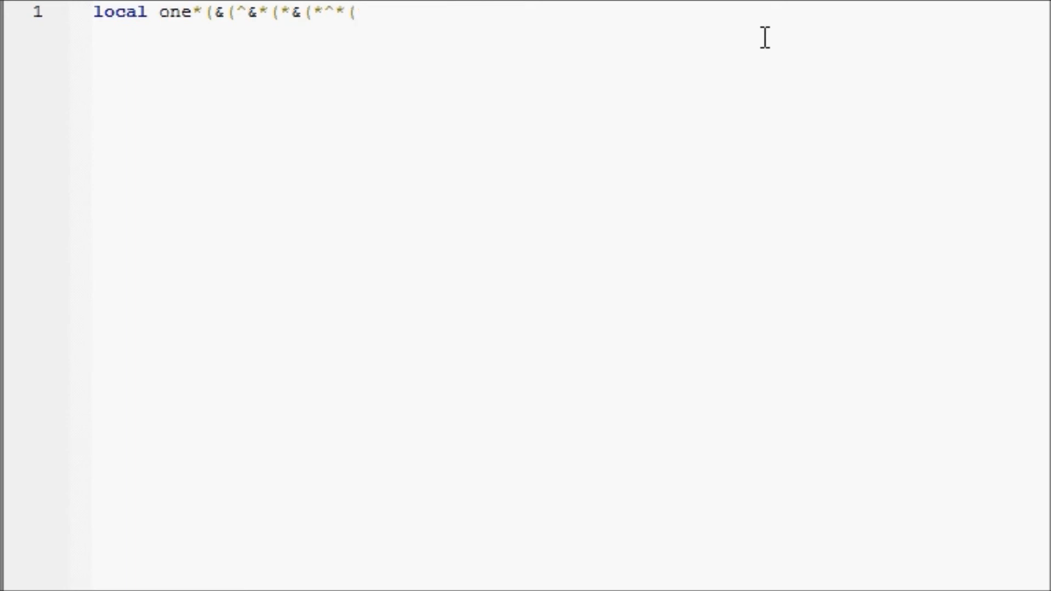
text(/.?.)
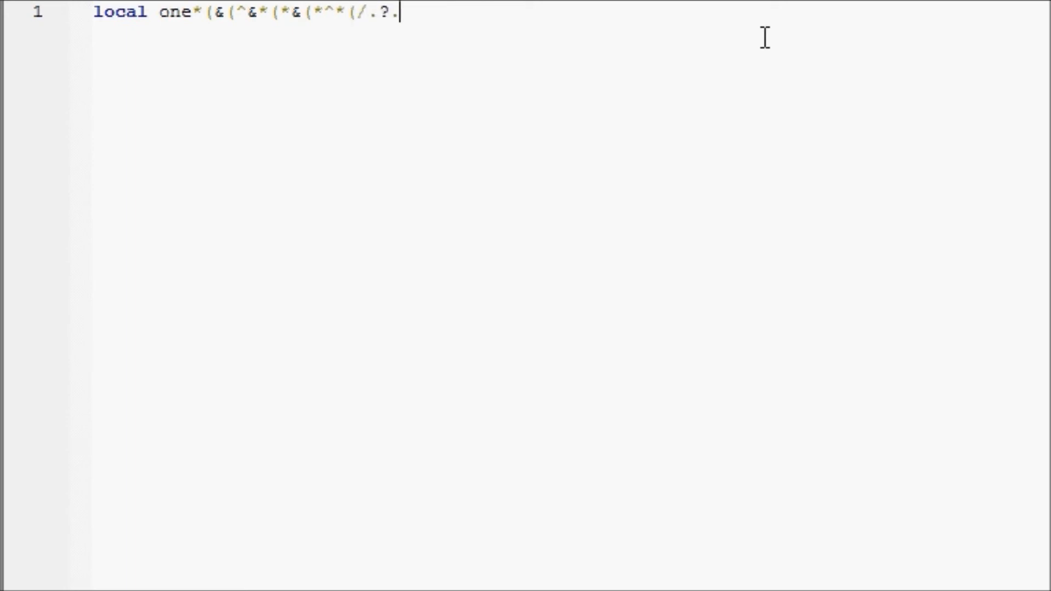
key(BackSpace)
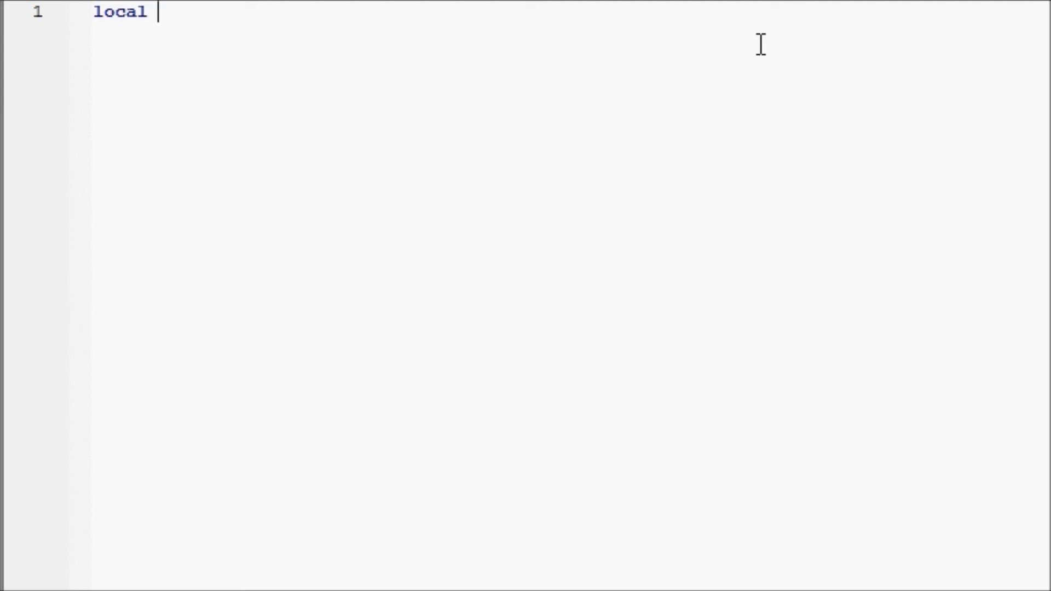
- Name the variable var and add an equals sign so line 1 reads local var=
text(va)
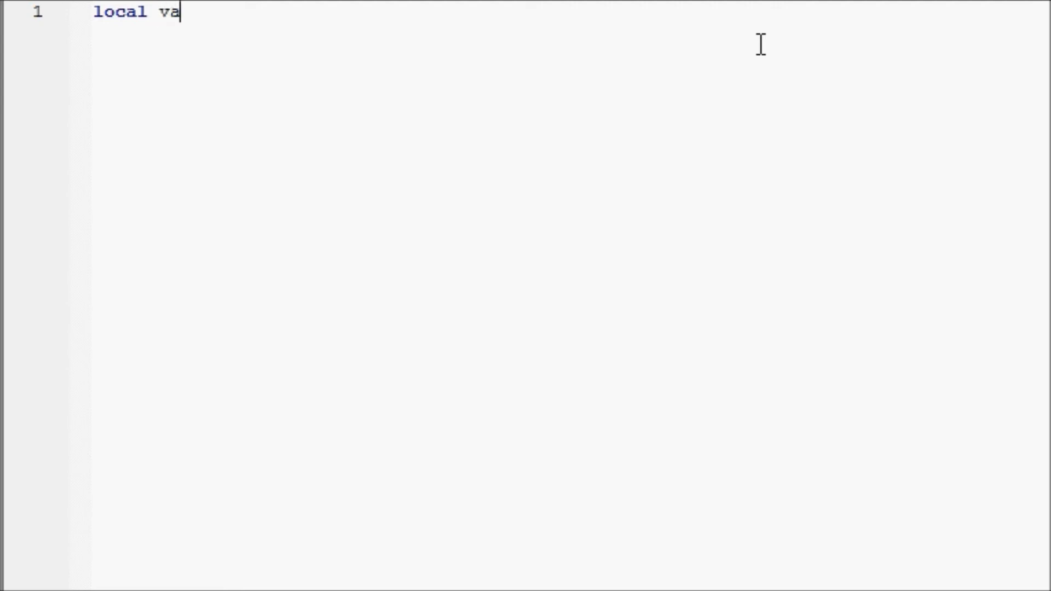
text(r=)
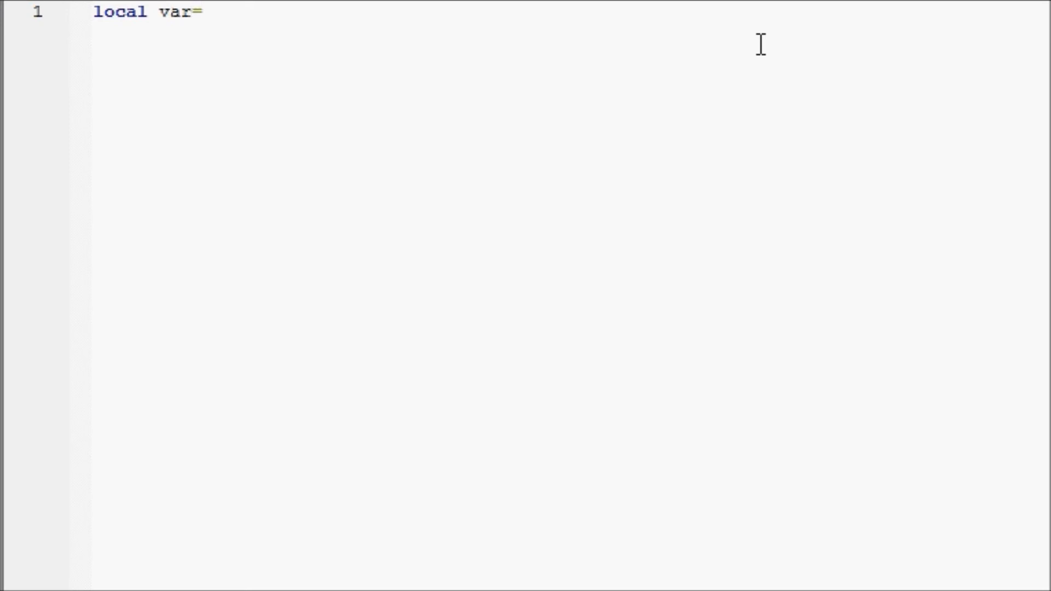
click(201, 12)
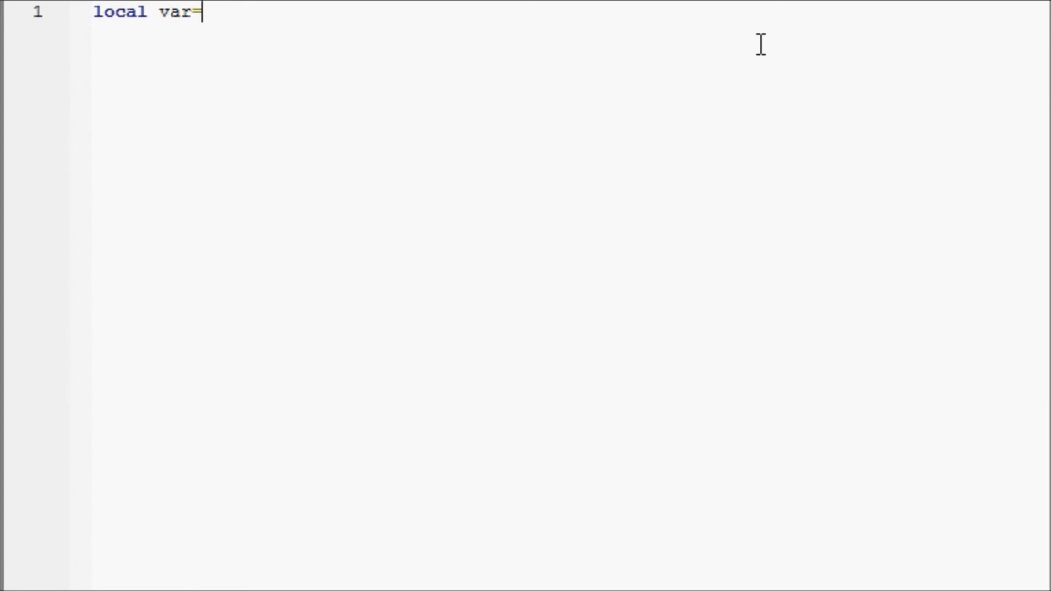
key(Backspace)
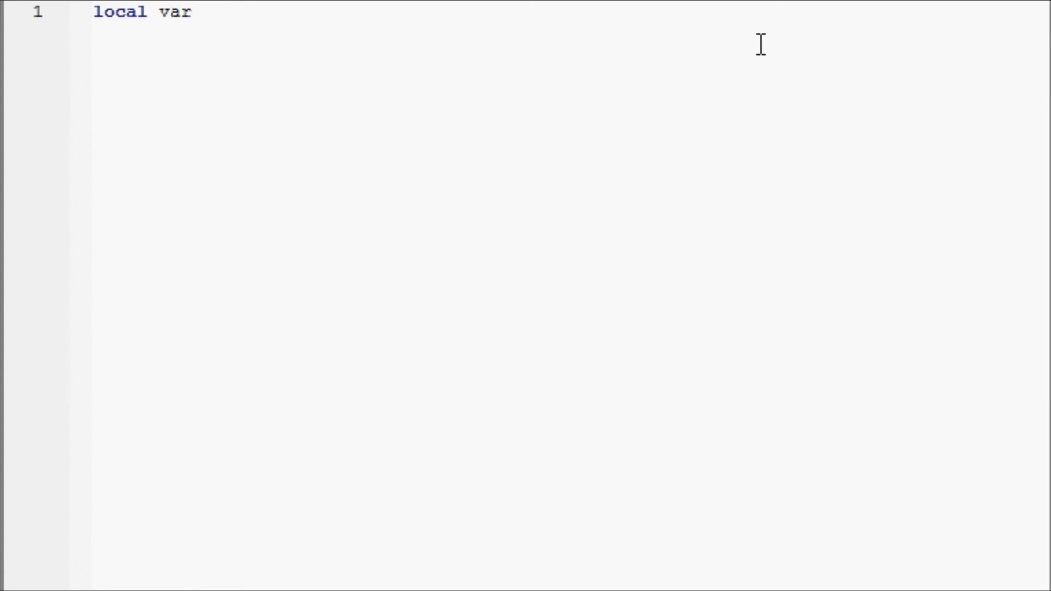
click(190, 12)
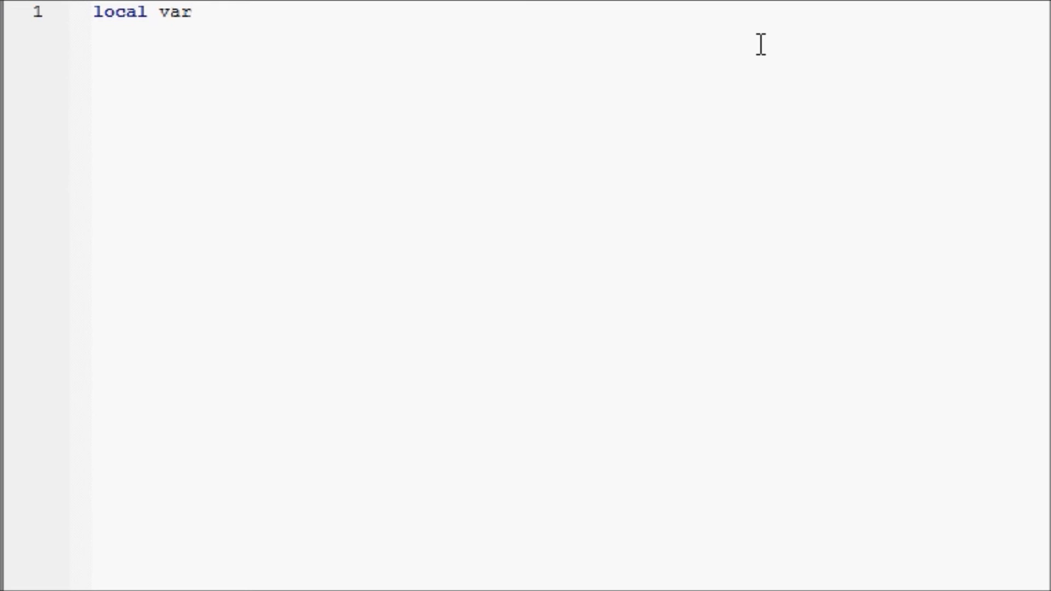
text(=)
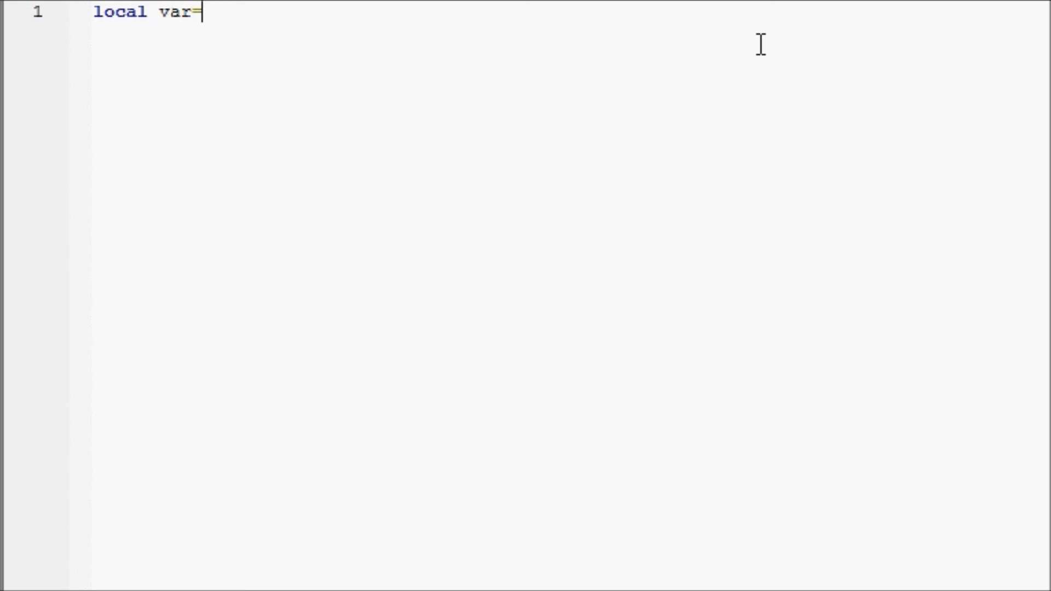
- Assign the value 1 so line 1 reads local var=1 and start line 2
text(1)
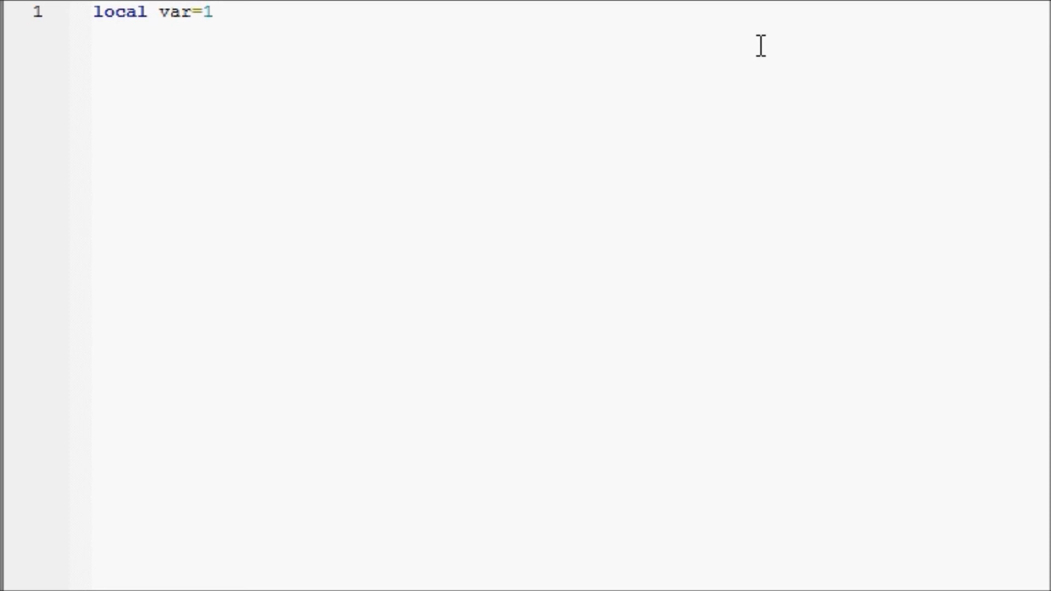
click(211, 12)
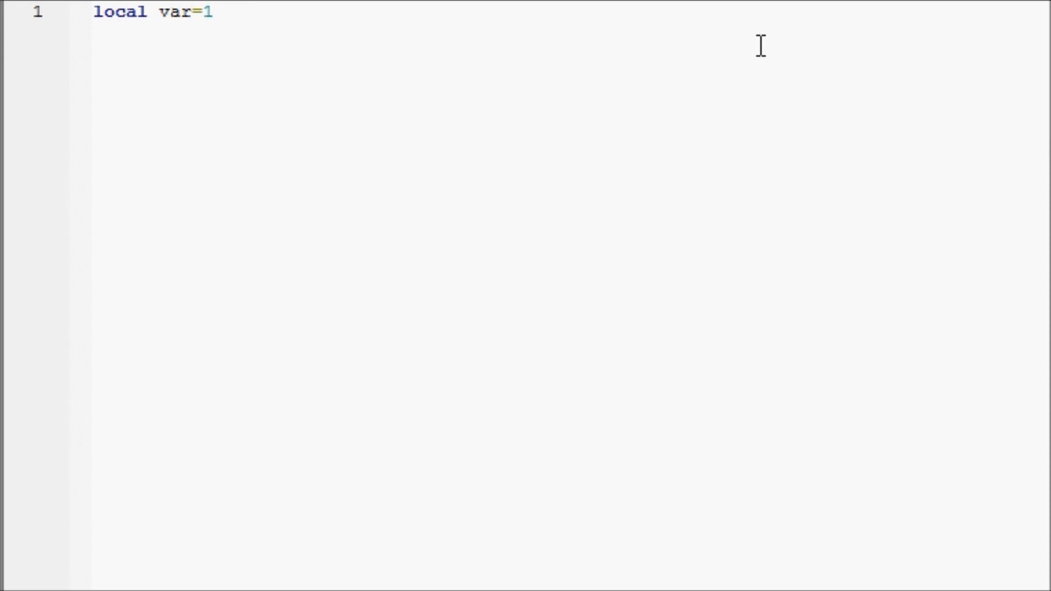
click(214, 12)
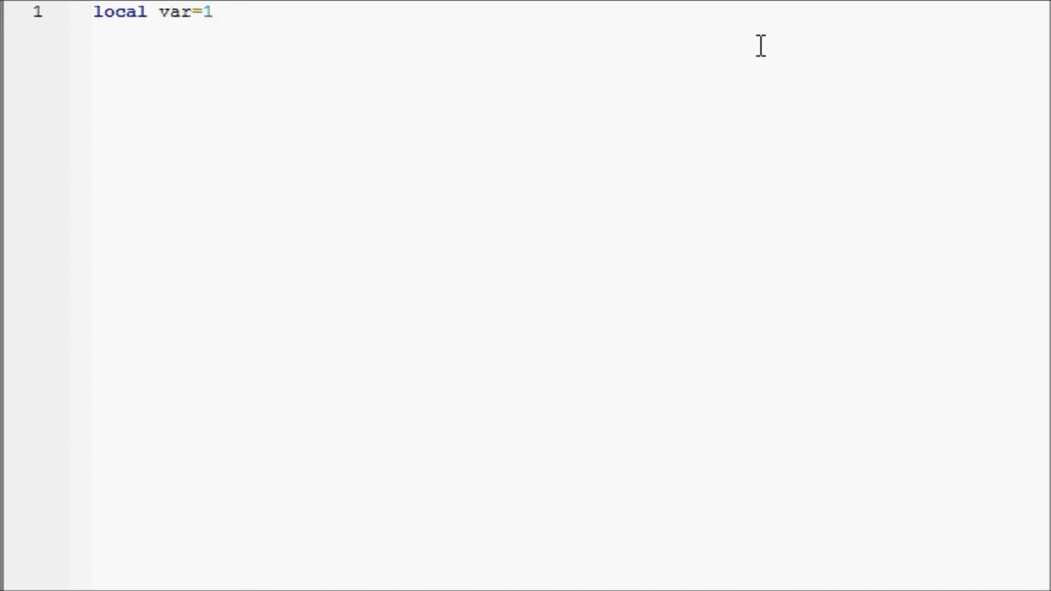
click(214, 12)
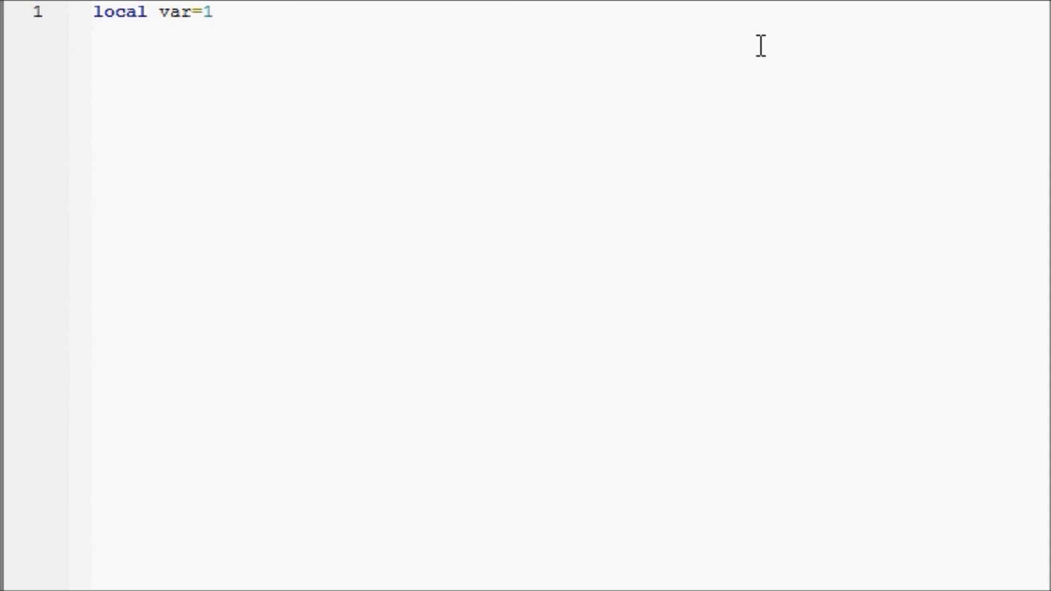
key(Return)
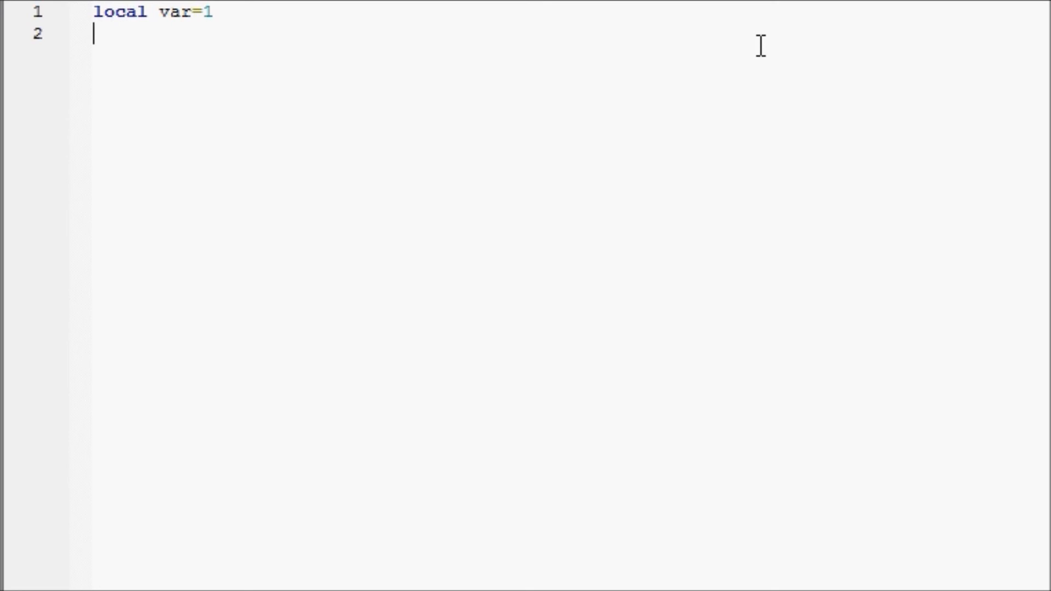
key(Backspace)
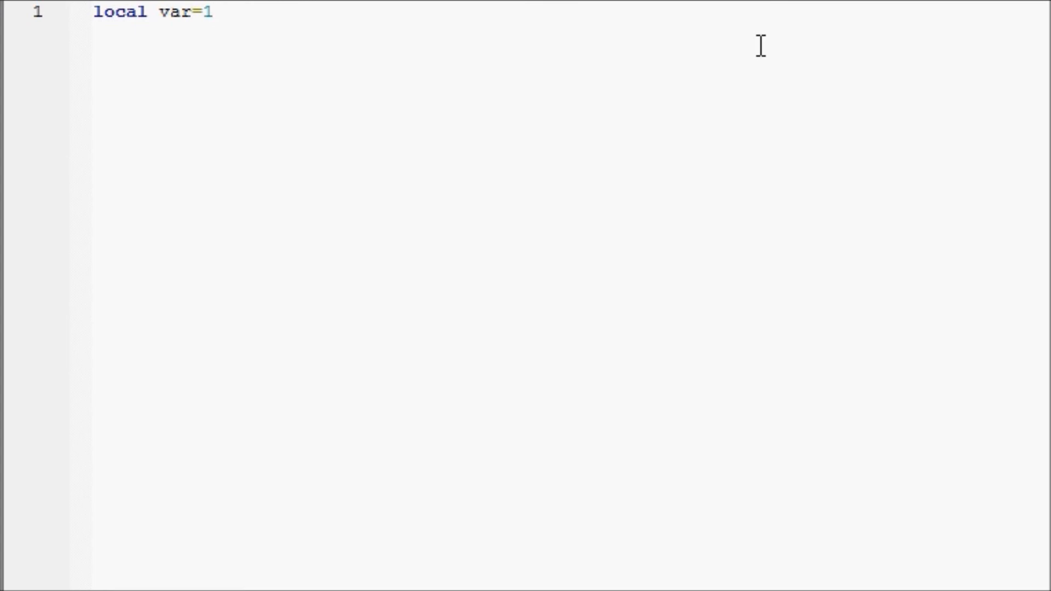
click(214, 12)
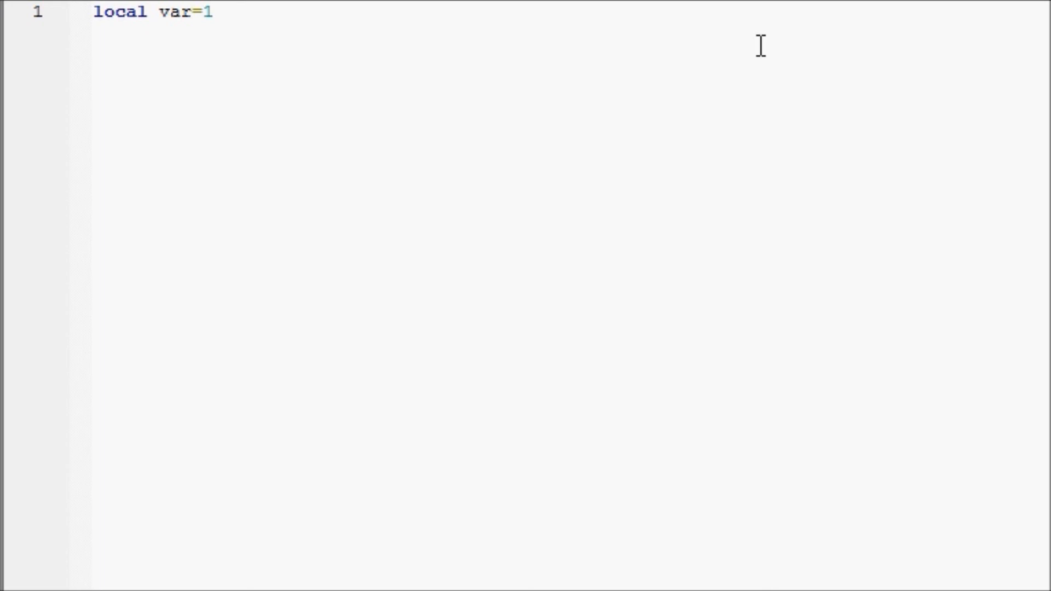
click(215, 12)
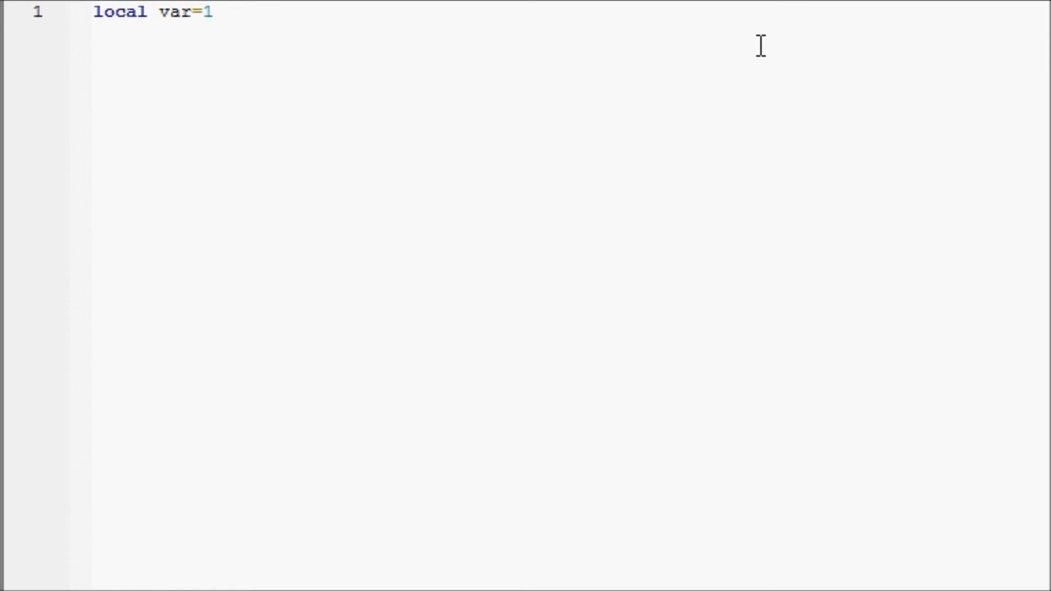
click(214, 12)
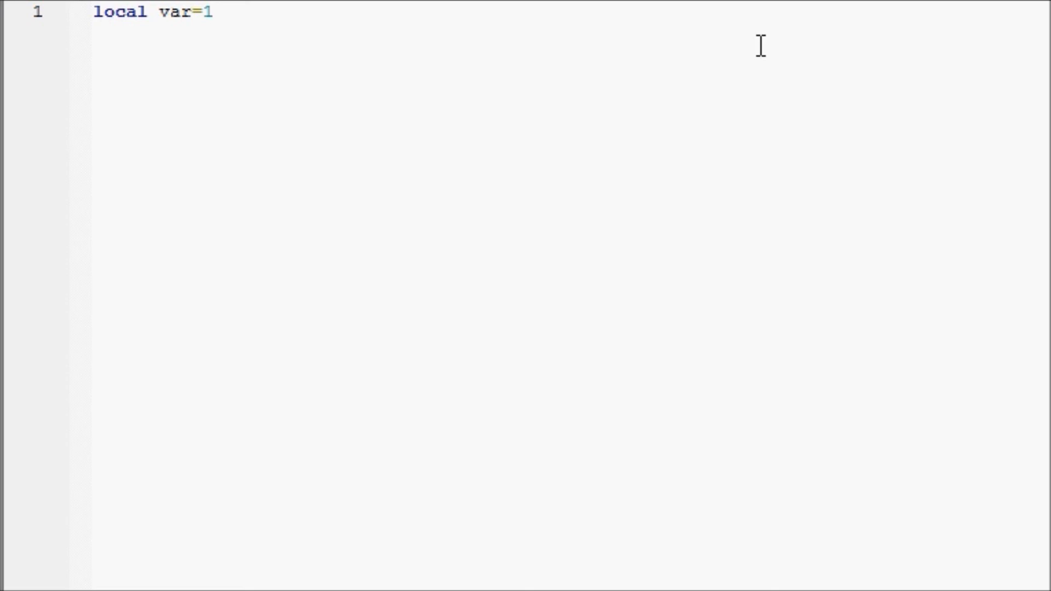
click(215, 12)
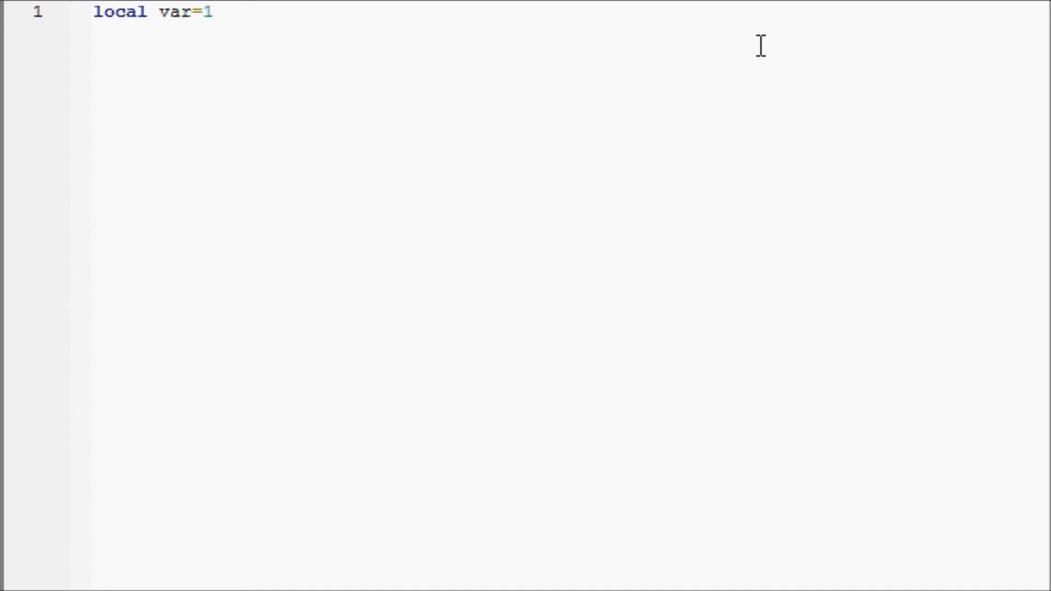
click(212, 12)
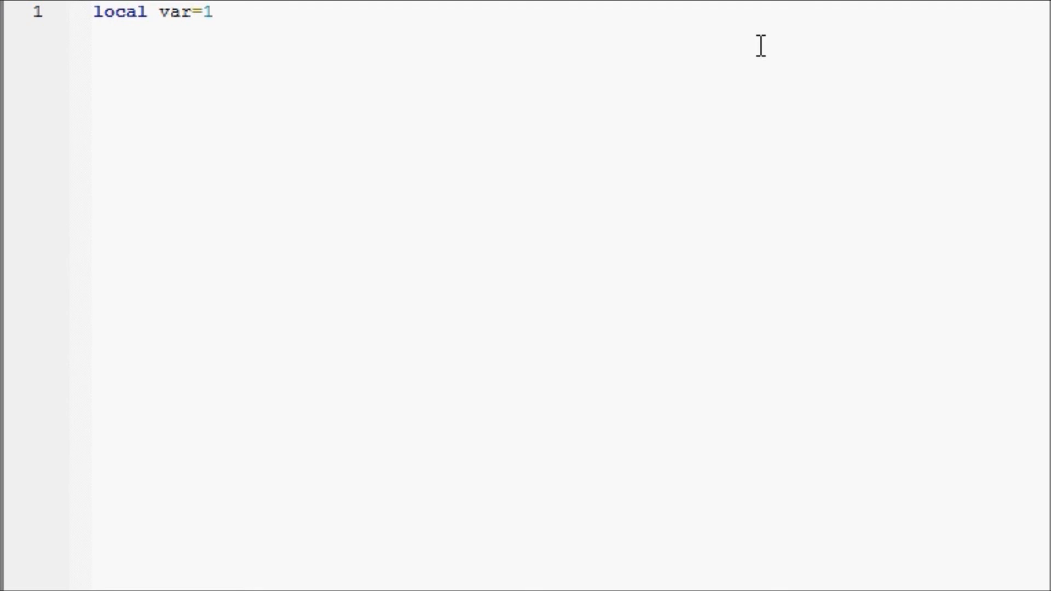
click(214, 12)
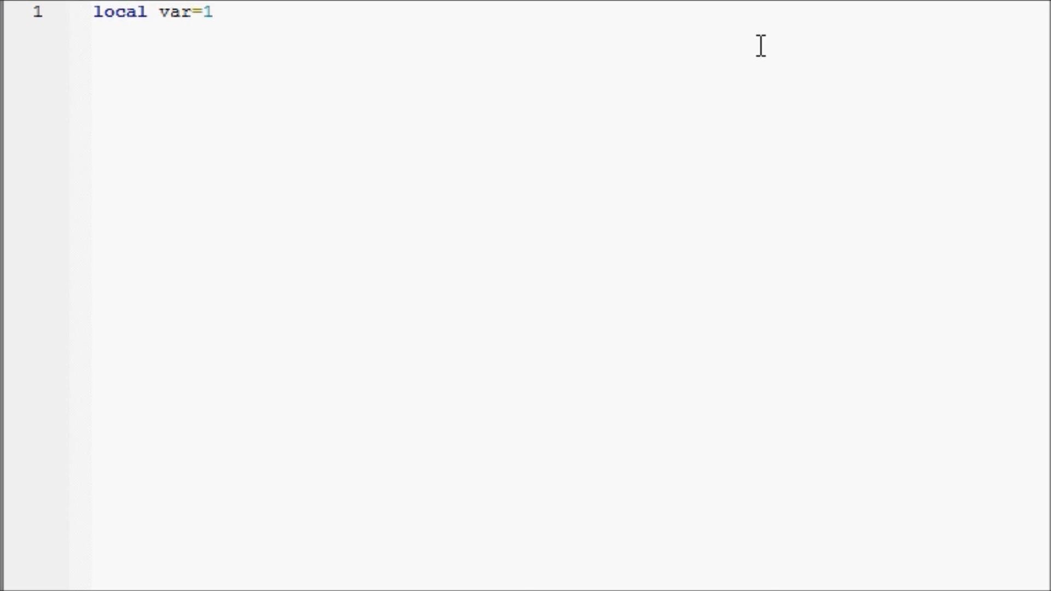
click(214, 12)
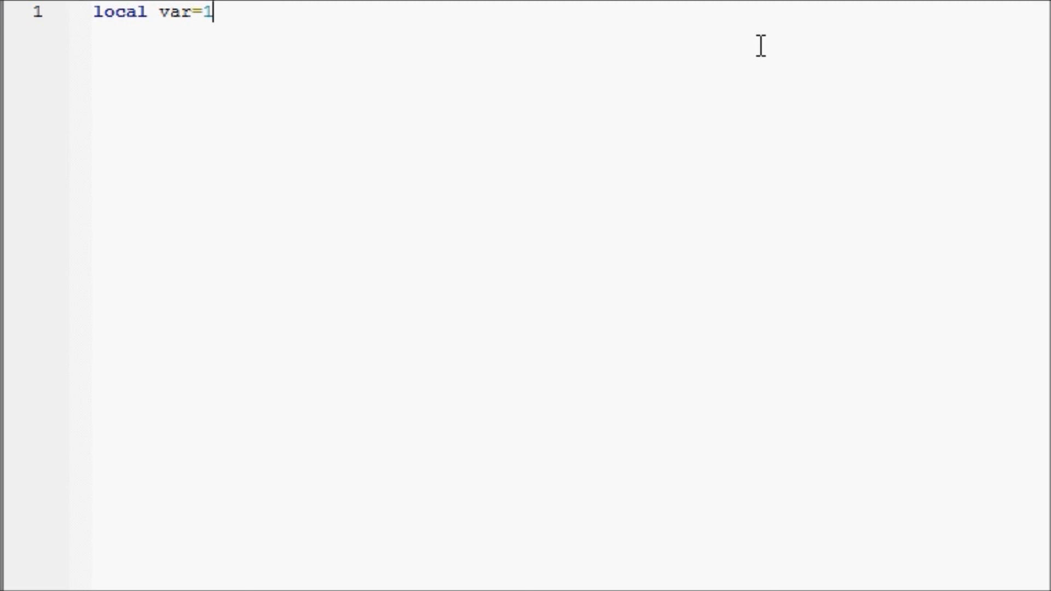